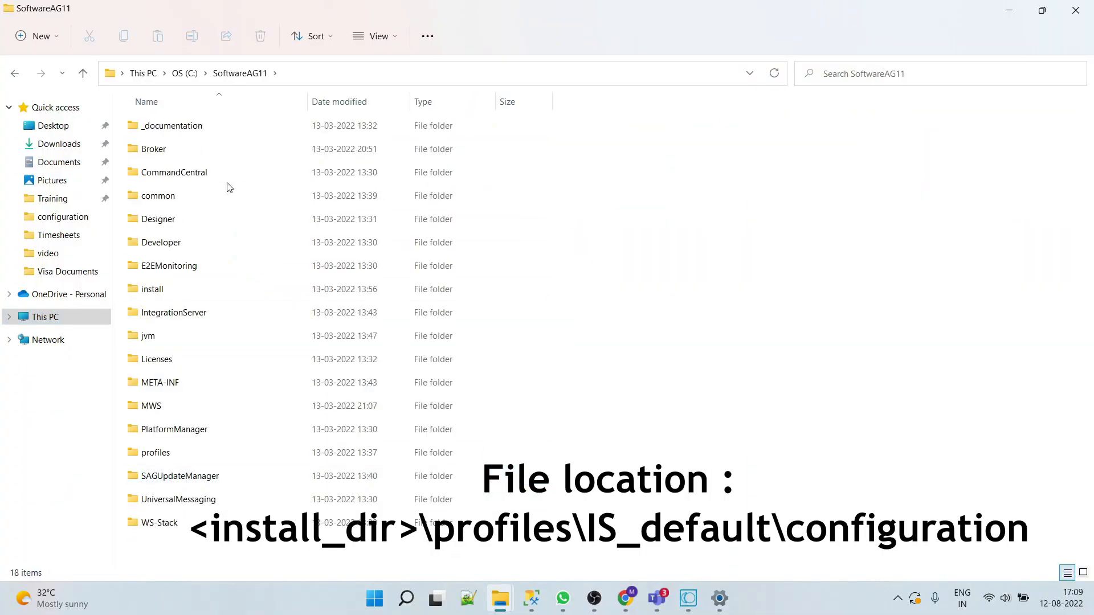
Step: Navigate into profiles\IS_default\configuration under SoftwareAG11
double_click(156, 453)
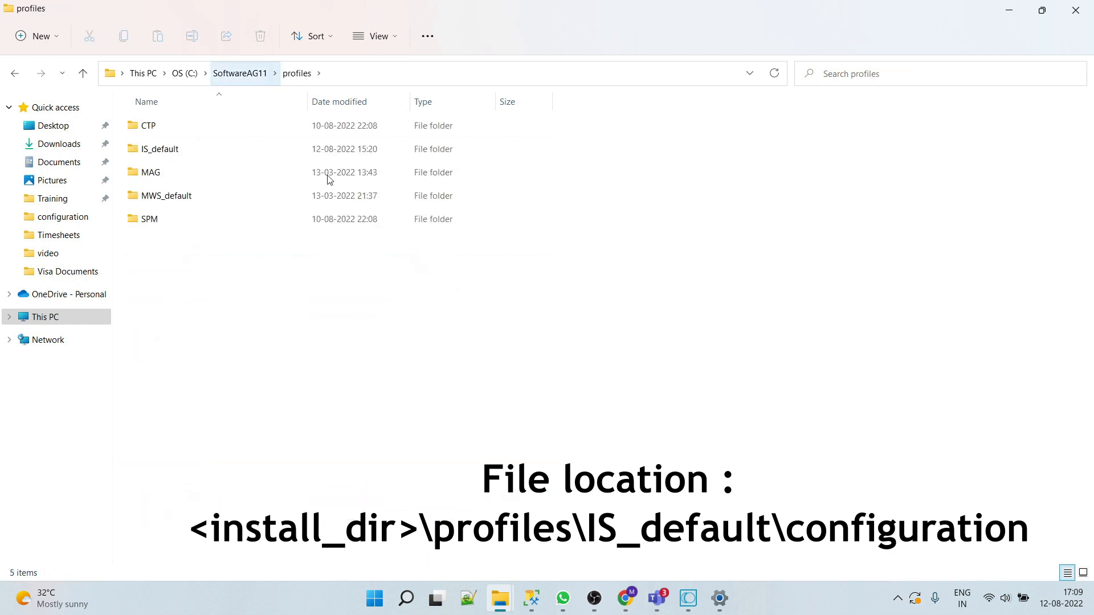
double_click(160, 148)
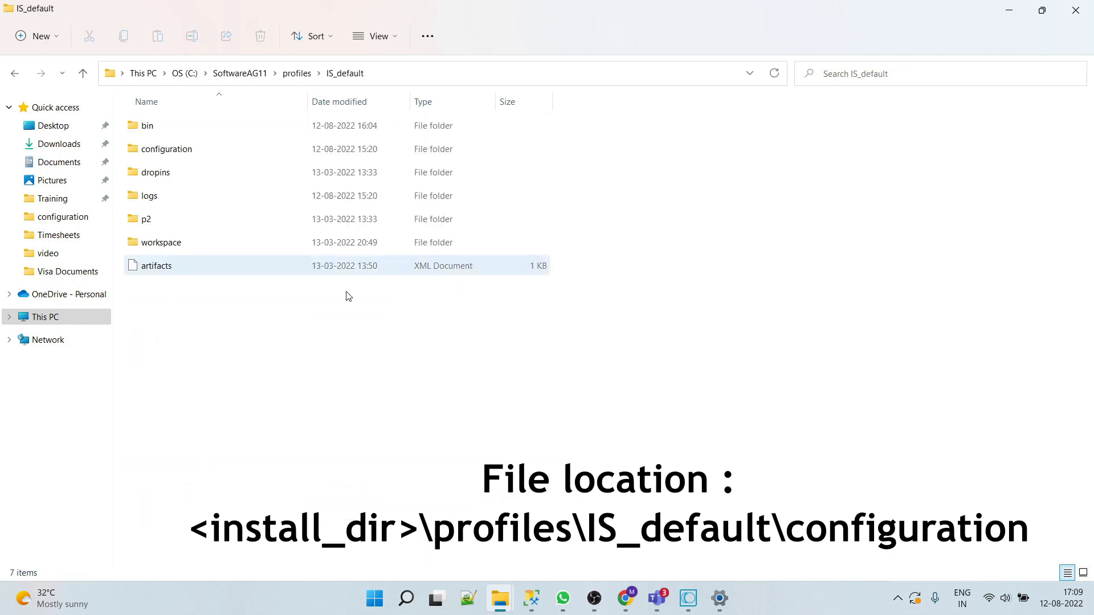
double_click(167, 148)
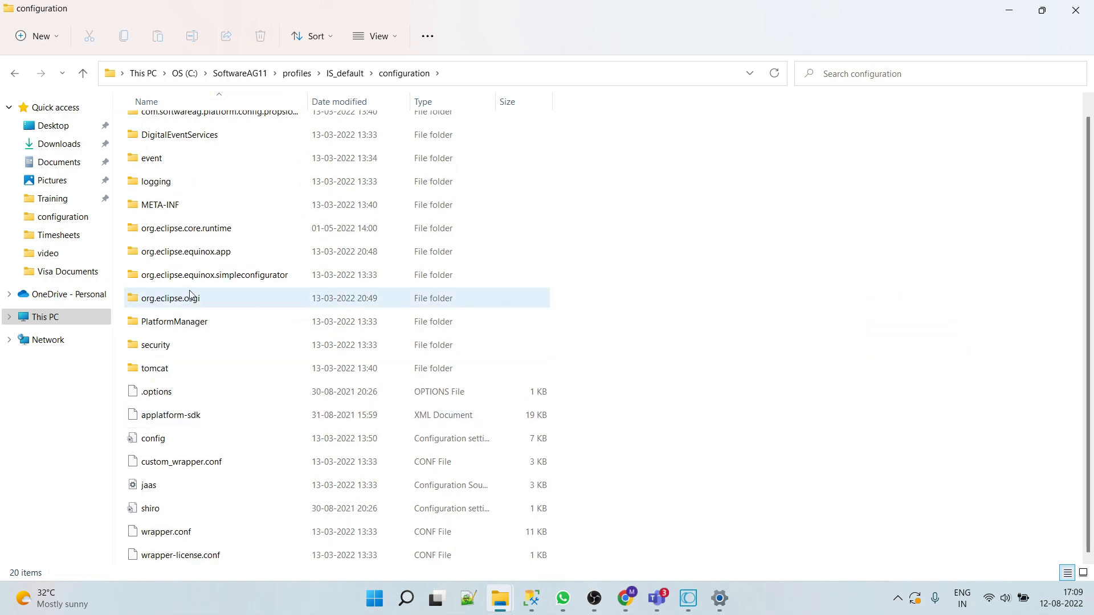
Step: Open wrapper.conf from the configuration folder with Edit with Notepad++
click(181, 461)
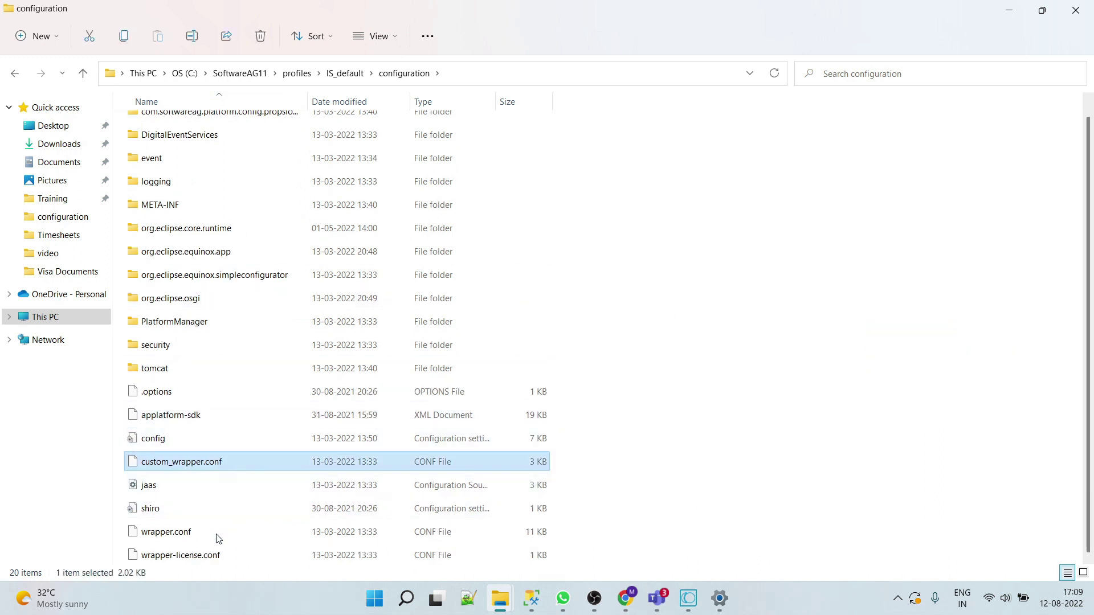
click(166, 531)
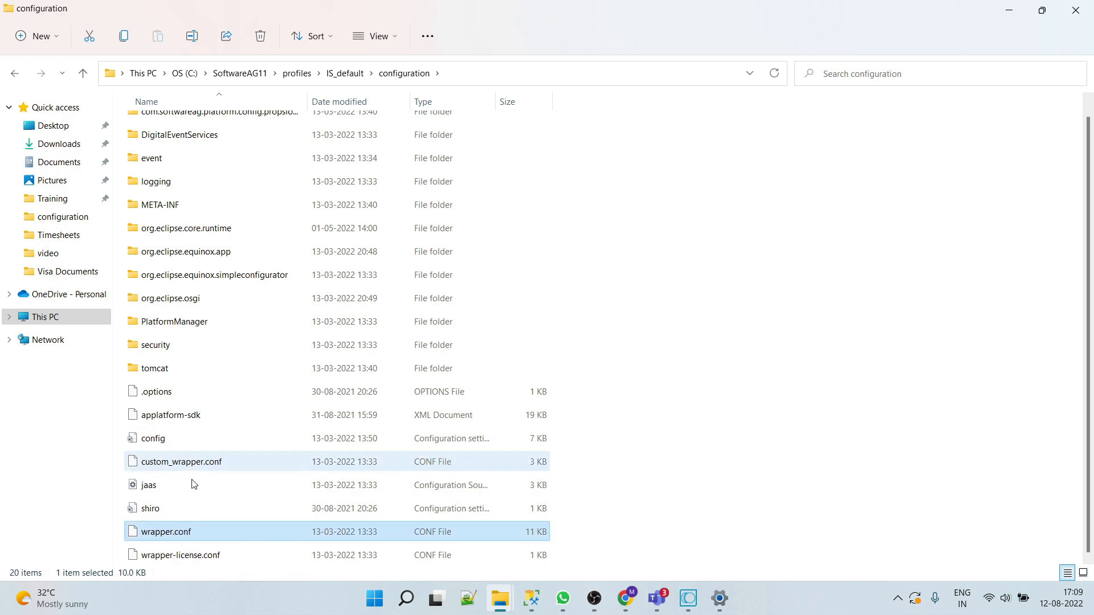
right_click(166, 531)
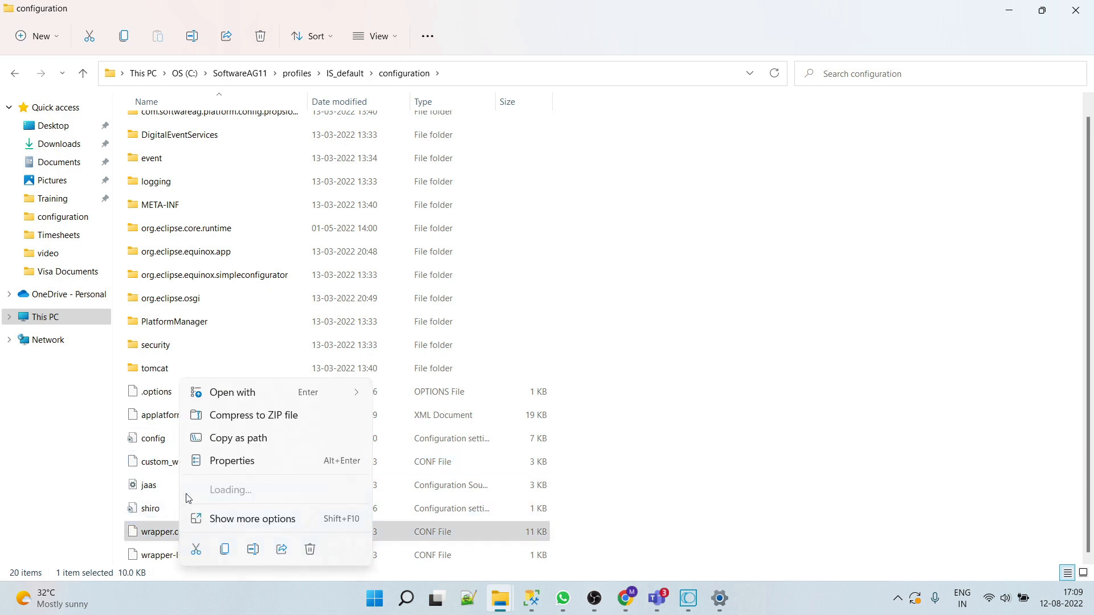
click(566, 327)
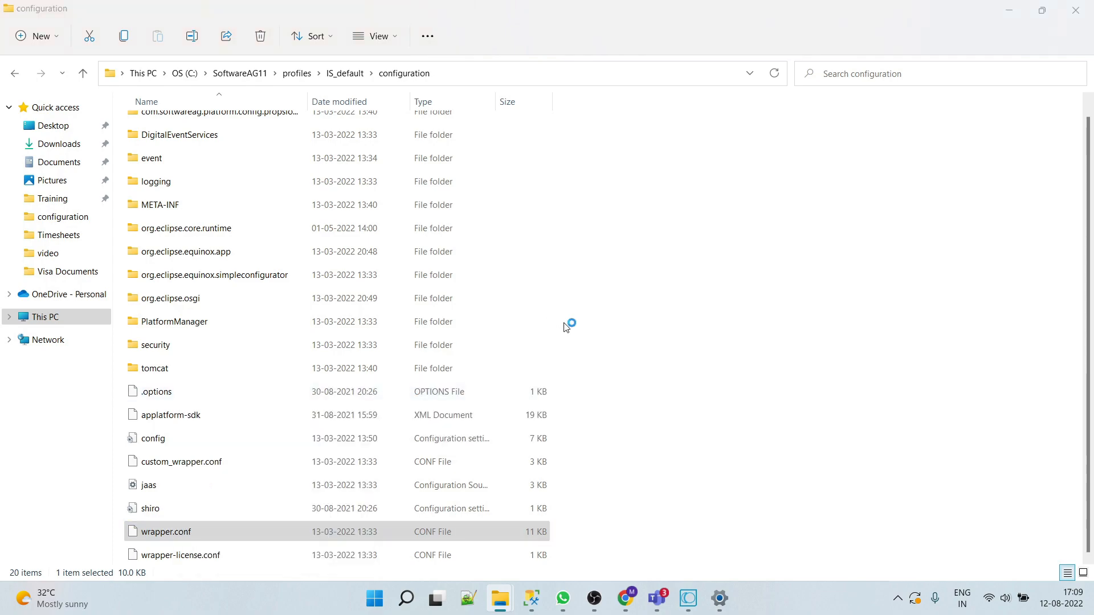
Step: Open custom_wrapper.conf in Notepad++ alongside wrapper.conf and bring its 33 lines into view
double_click(167, 531)
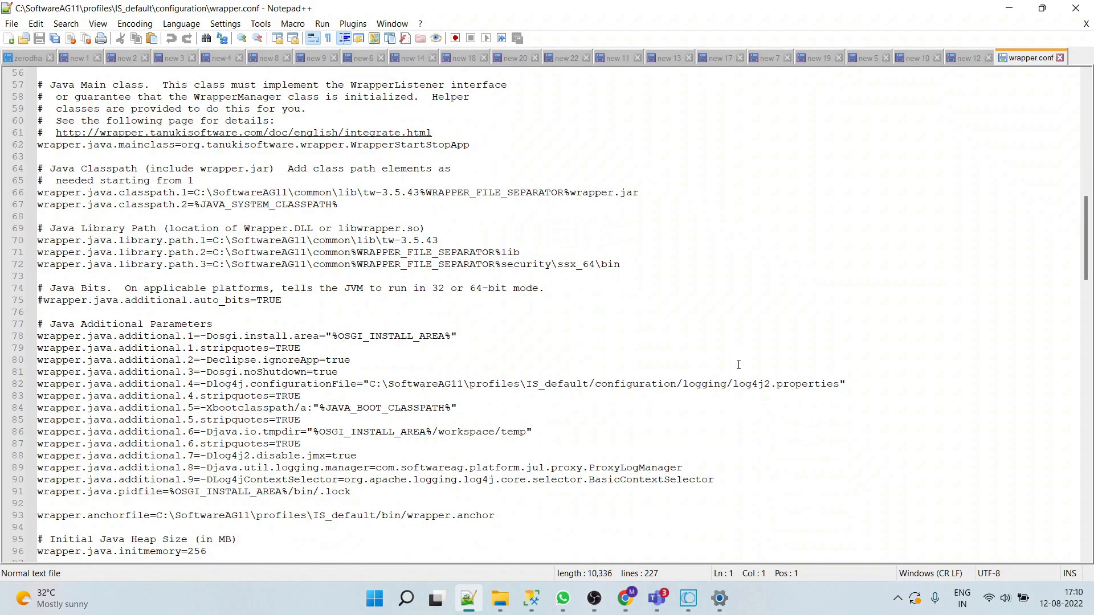
right_click(173, 462)
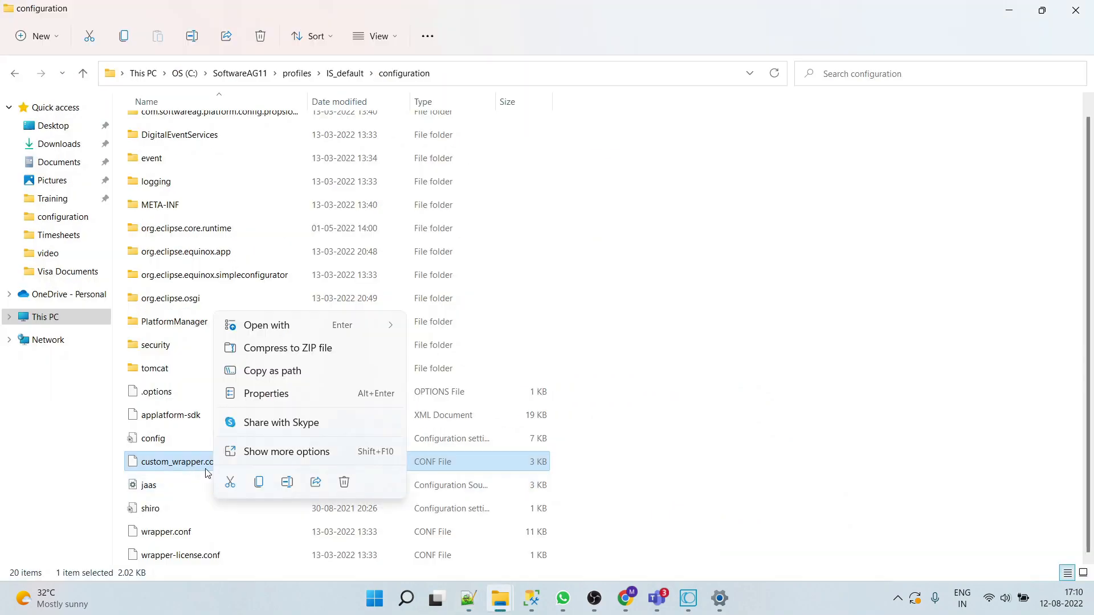
mouse_move(297, 334)
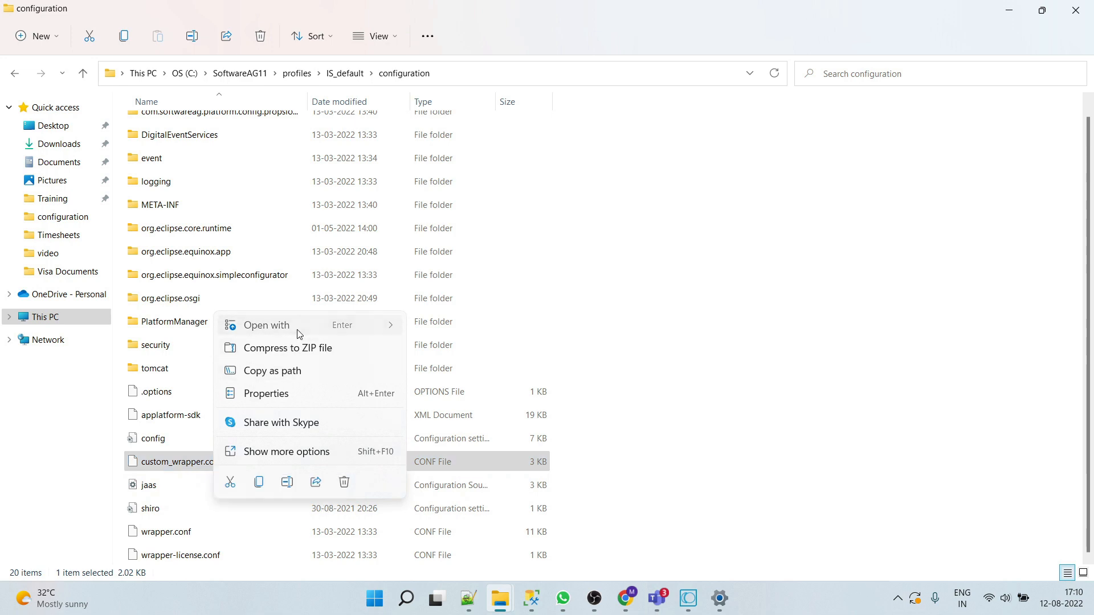
click(266, 325)
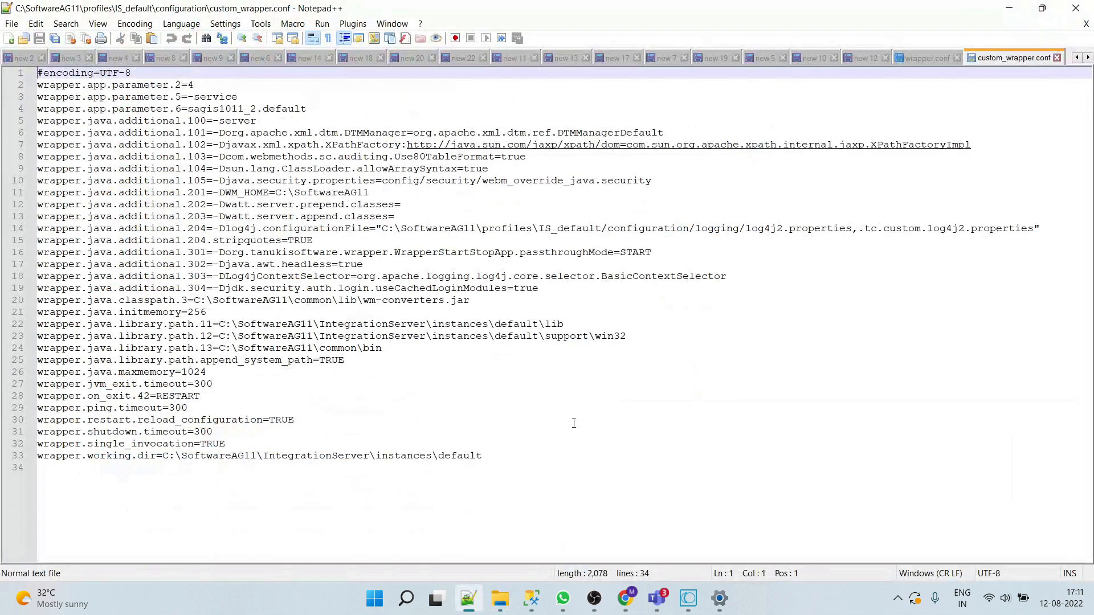
click(925, 57)
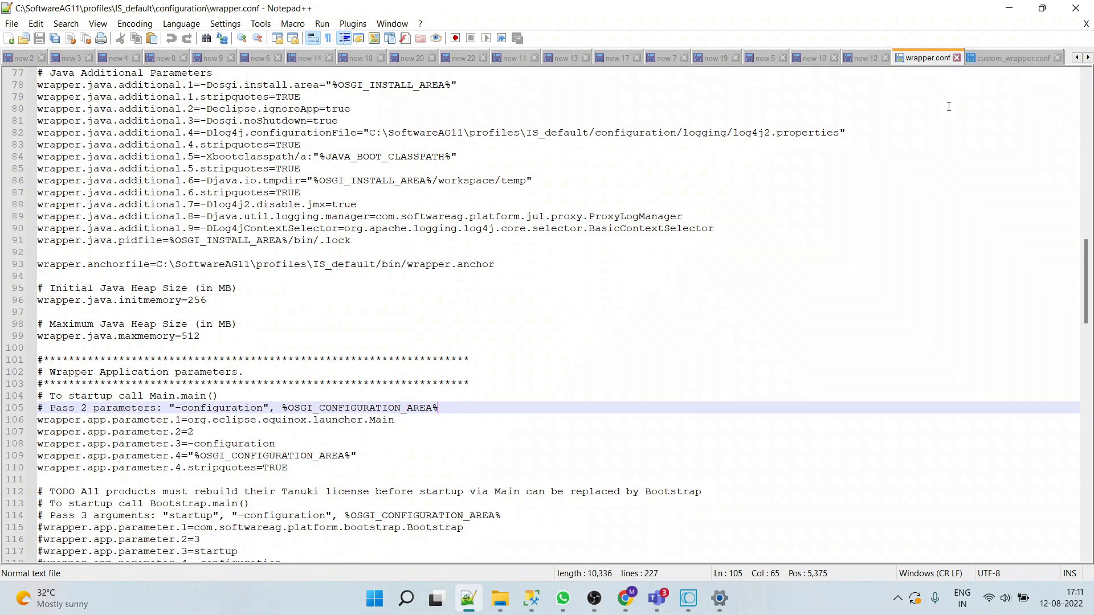
mouse_move(837, 203)
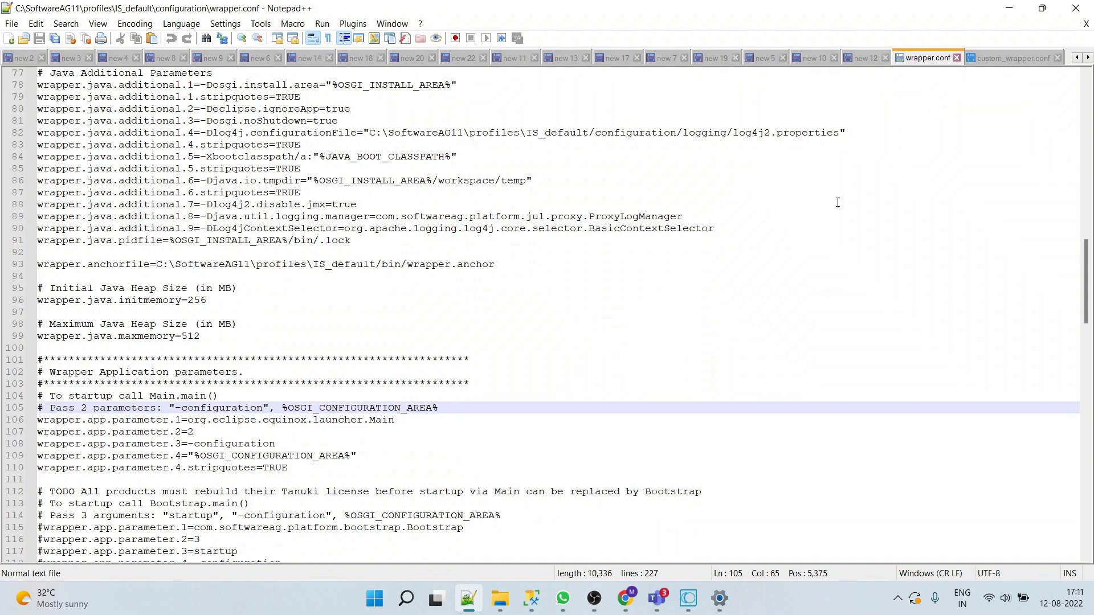
mouse_move(716, 171)
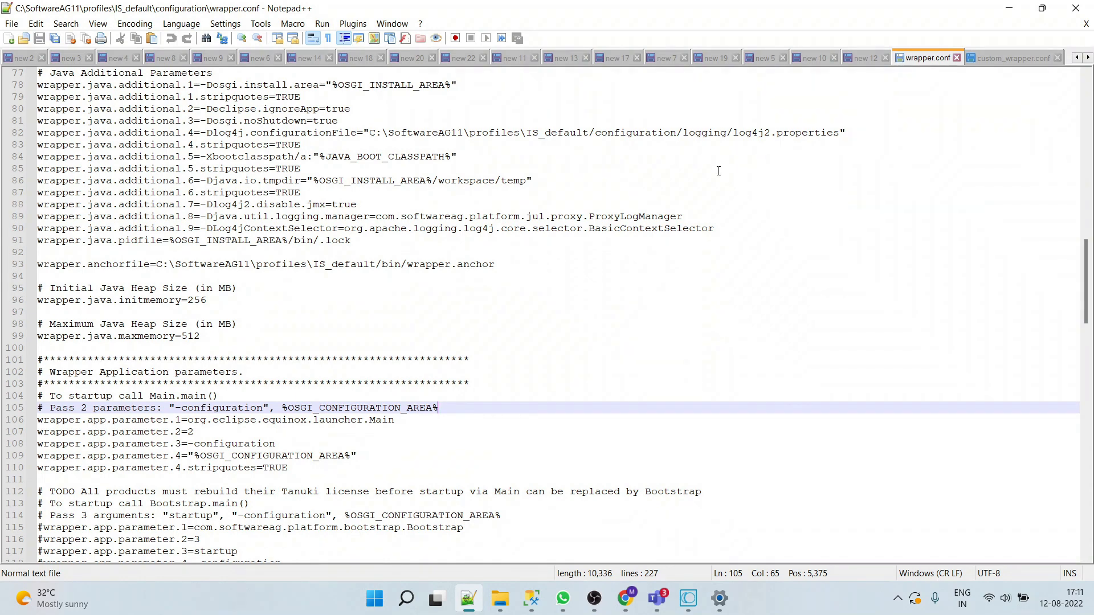
mouse_move(993, 267)
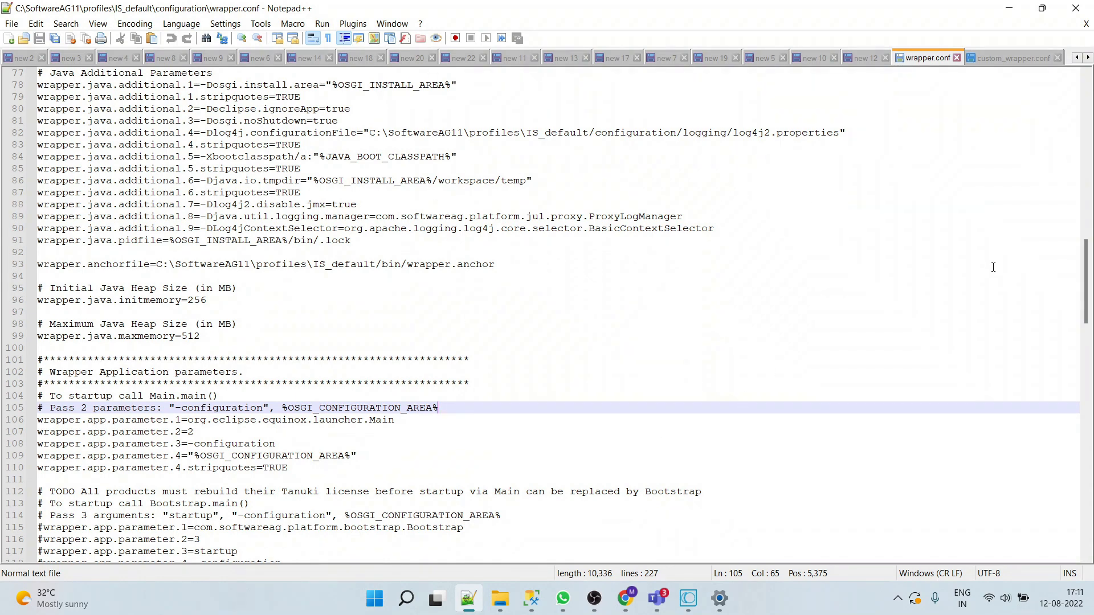
mouse_move(1036, 100)
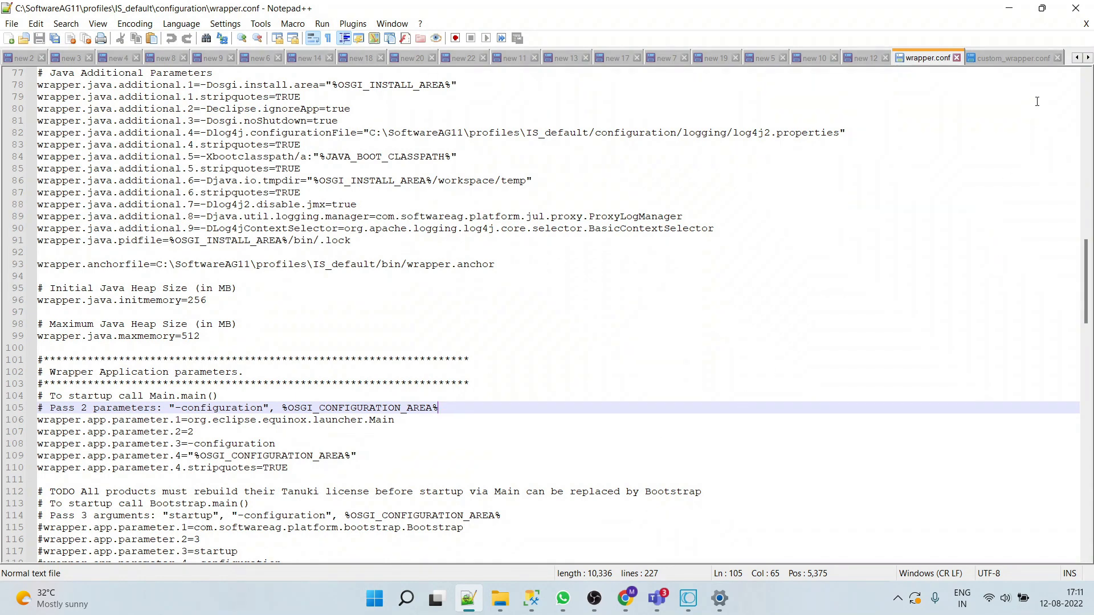
click(1012, 58)
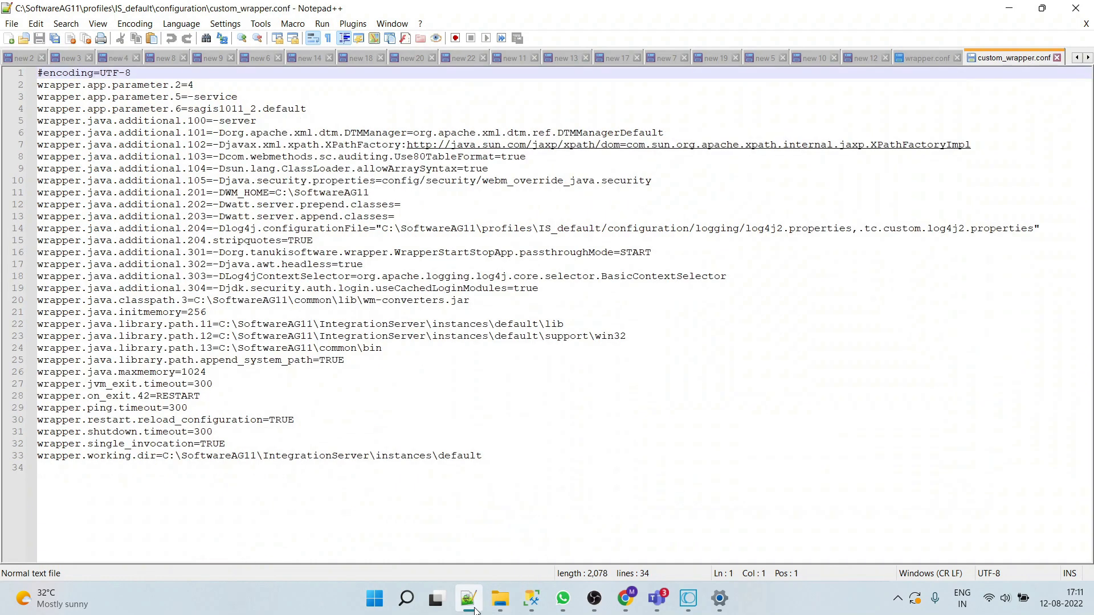
Step: Append wrapper.java.command=C:\SoftwareAG11\jvm\jvm\bin\java with a <java installation path> note and save
click(923, 57)
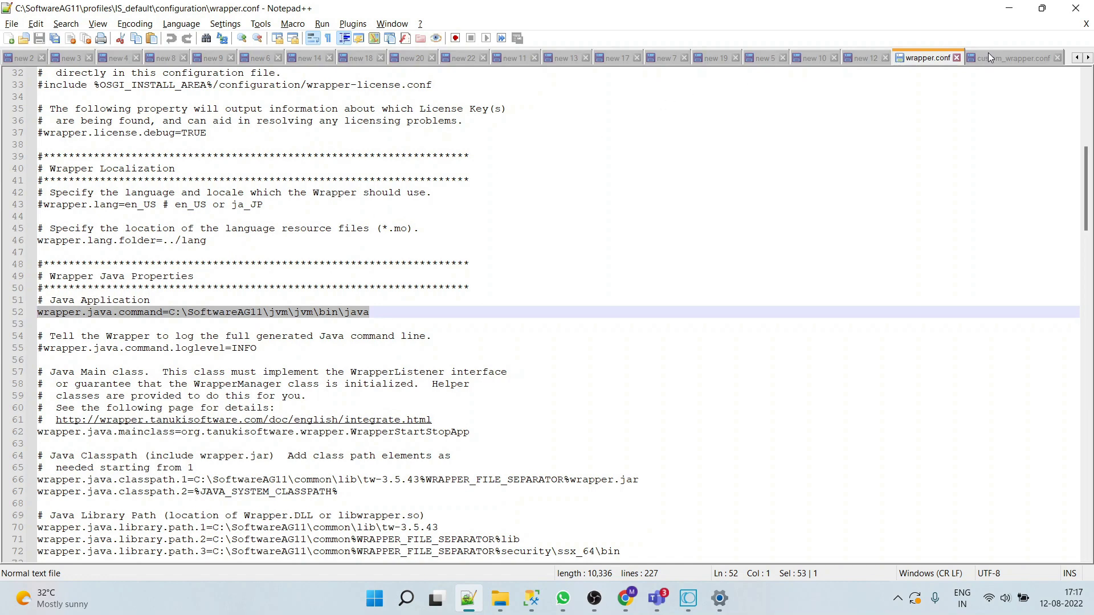
click(1012, 57)
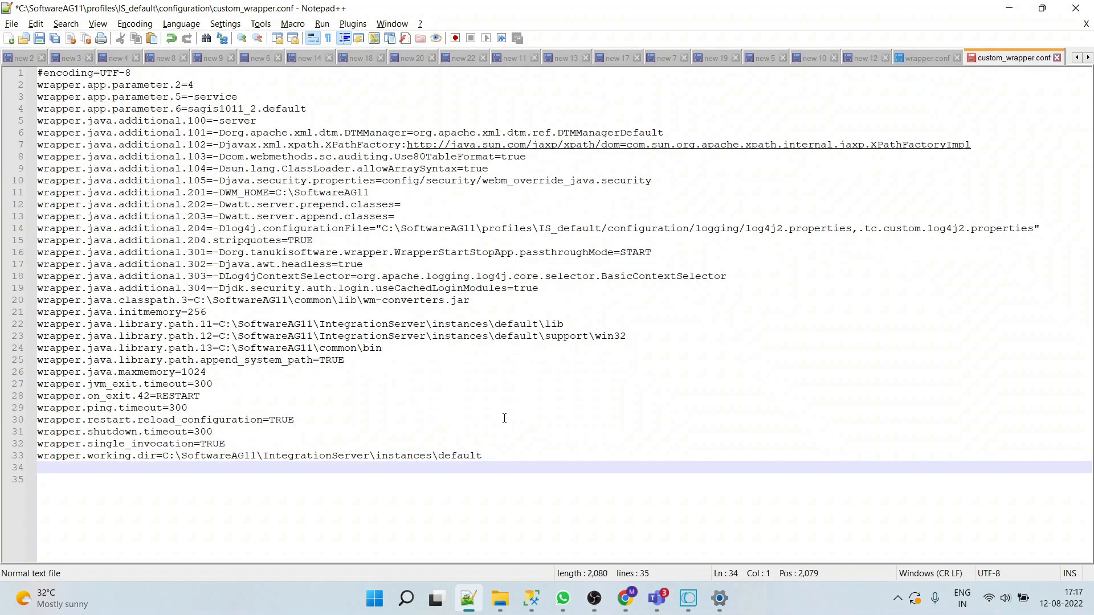
text(wrapper.java.command=C:\SoftwareAG11\jvm\jvm\bin\java)
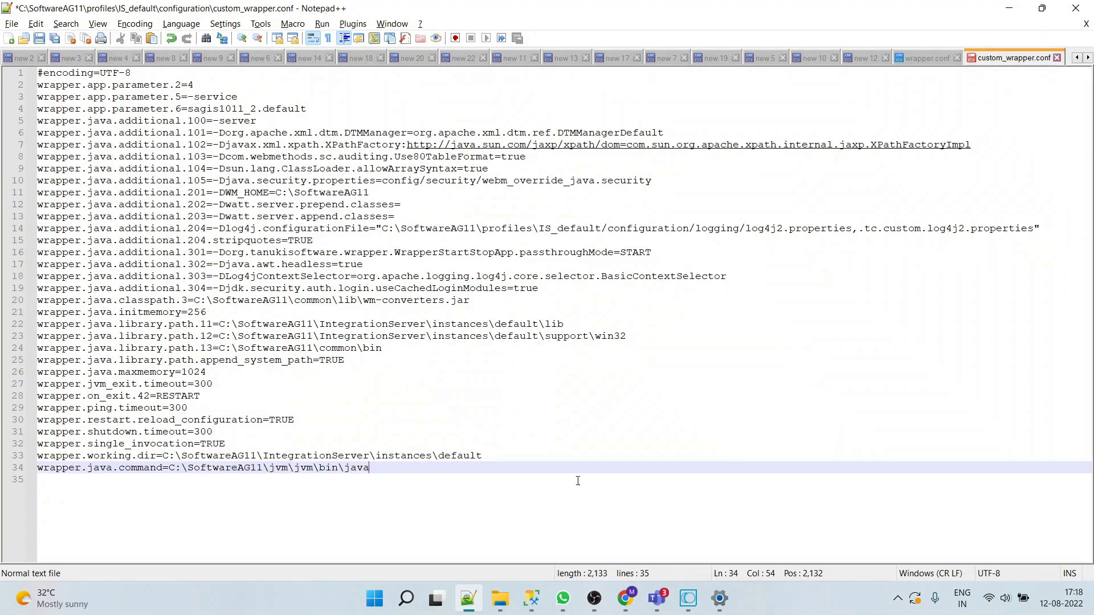
text(<java >)
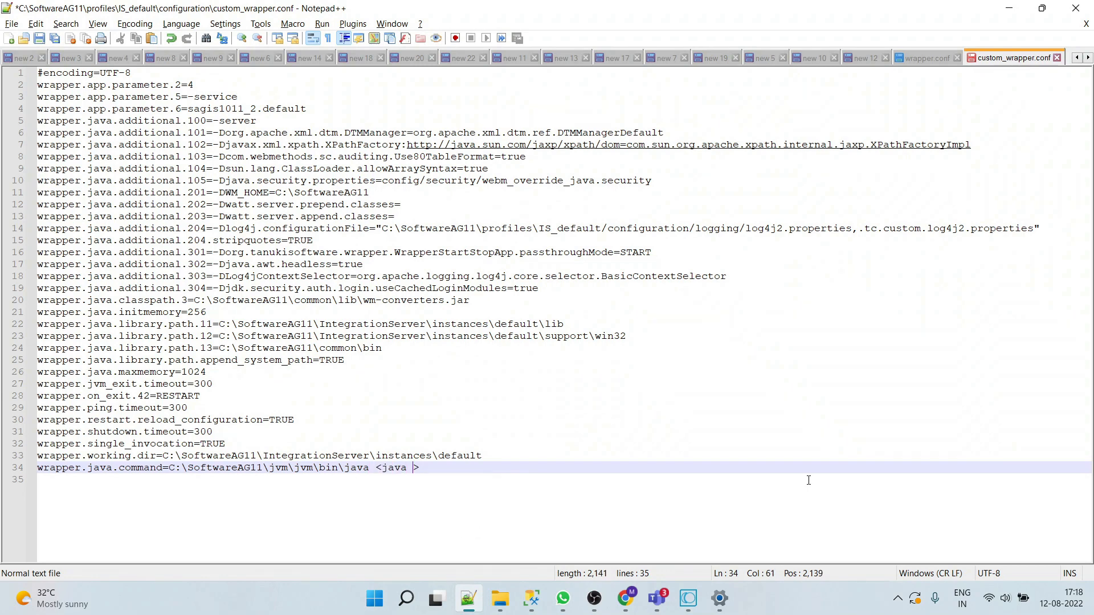
text(installation path)
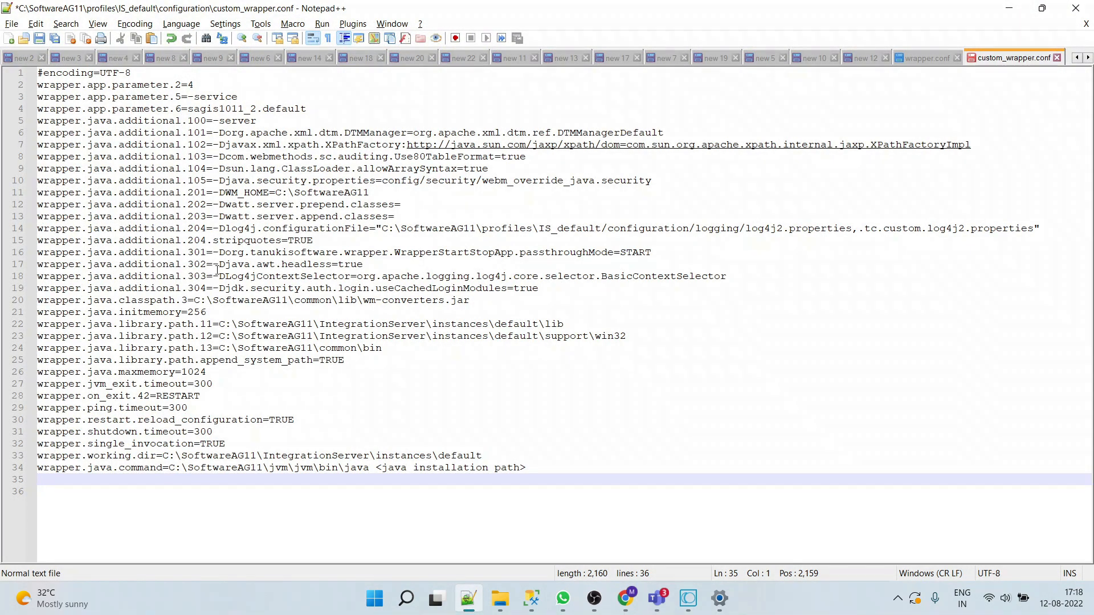
double_click(145, 371)
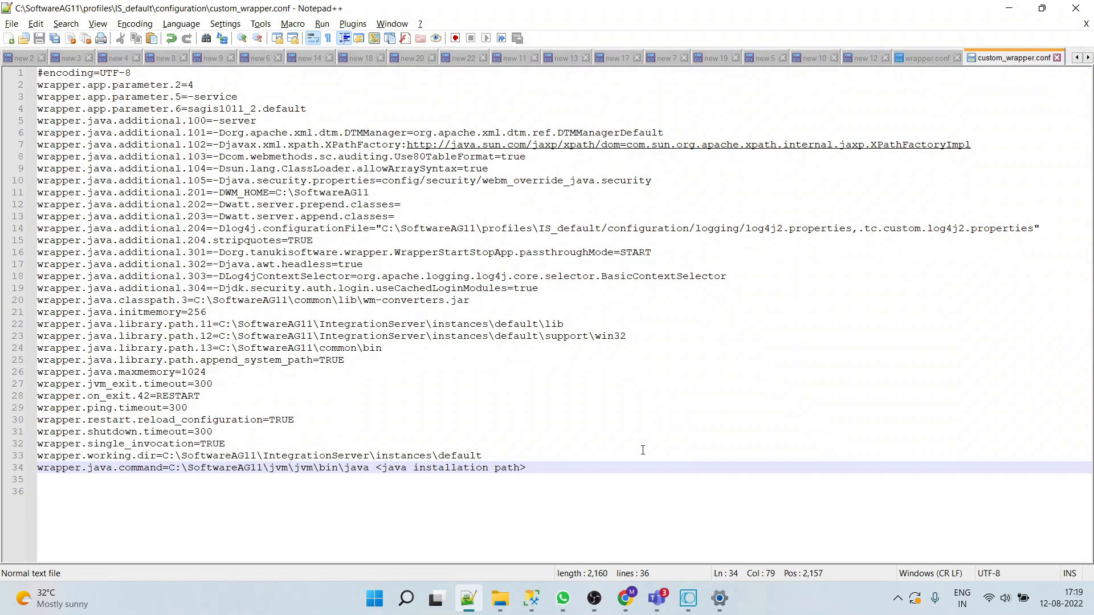
Step: Comment out the java command line and add wrapper.app.parameter.7=--port and wrapper.app.parameter.8=8080
text(#)
click(565, 491)
text(wrapper.app.parameter.8=8080)
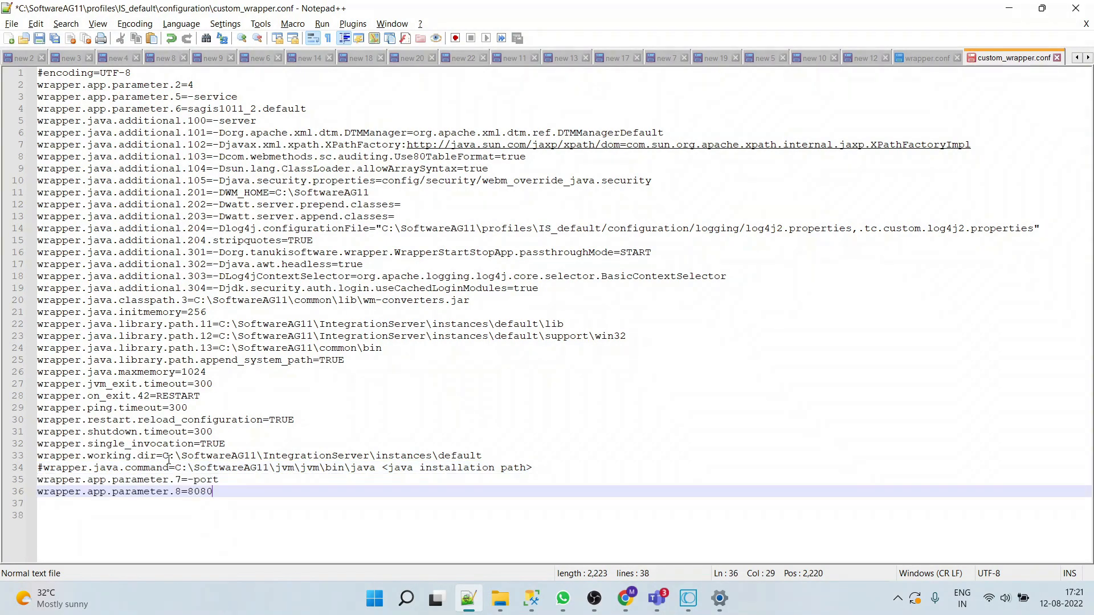
click(176, 479)
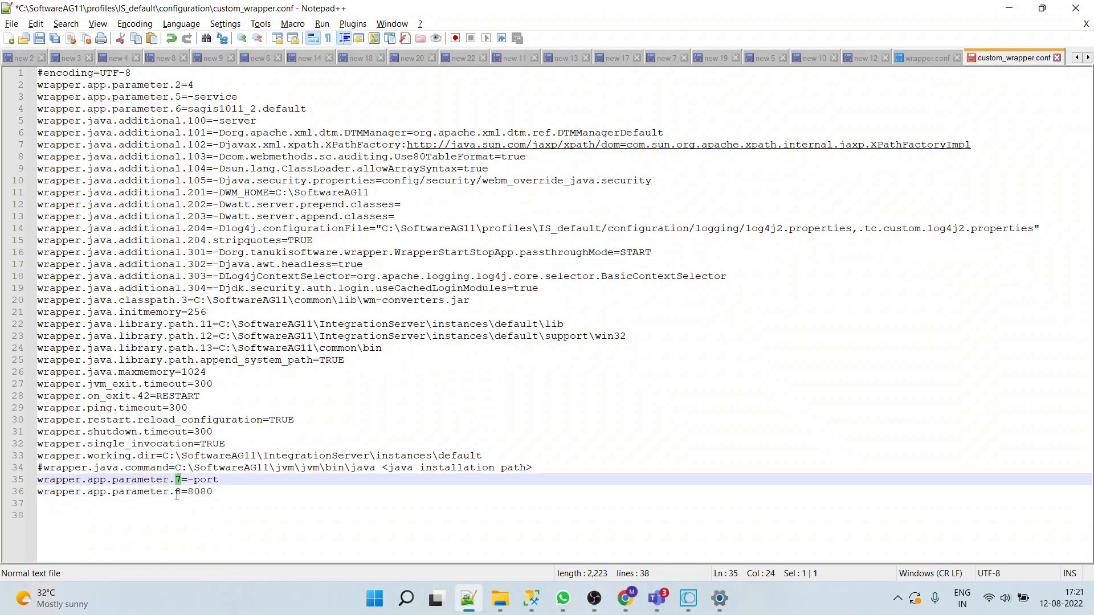
click(177, 492)
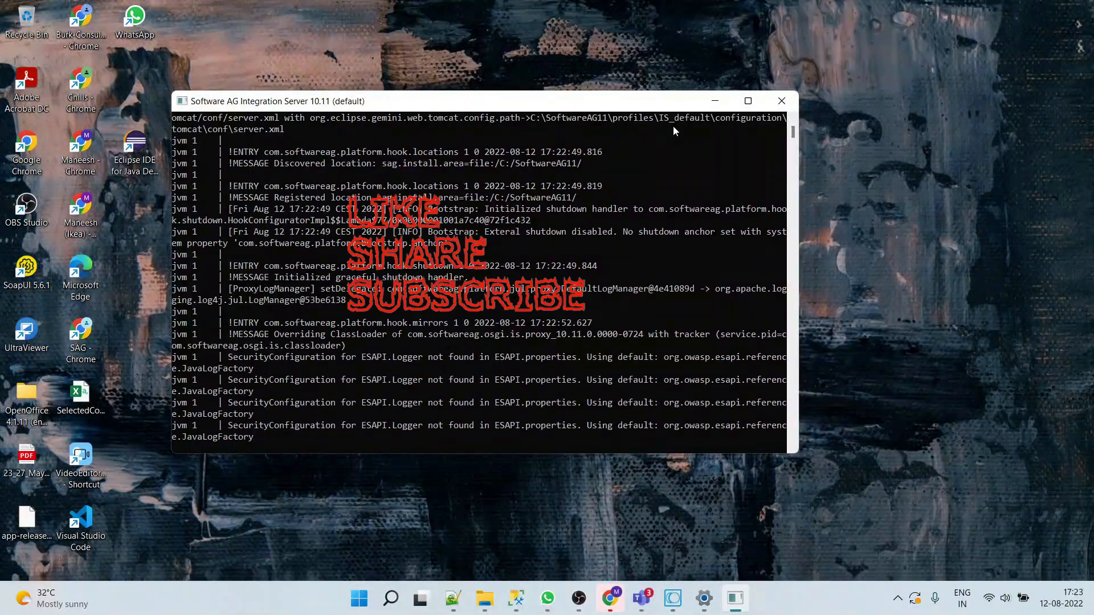
Step: Scroll through the Integration Server console's startup log
scroll(down, 3)
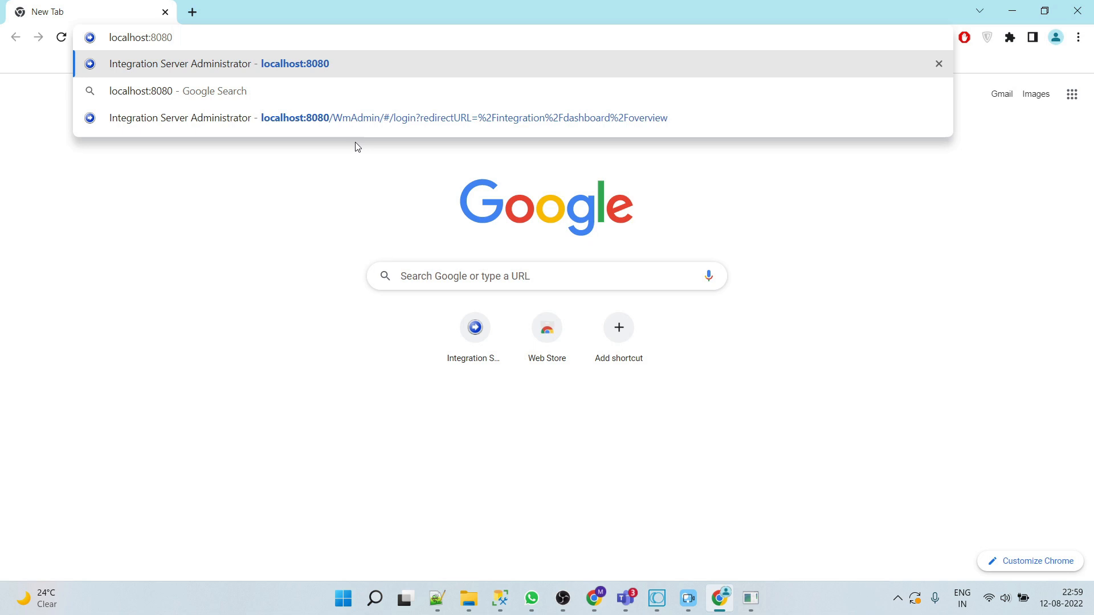
Step: Log in to localhost:8080 as Administrator, save the credentials, and view the 10.11.0.0 dashboard
click(139, 37)
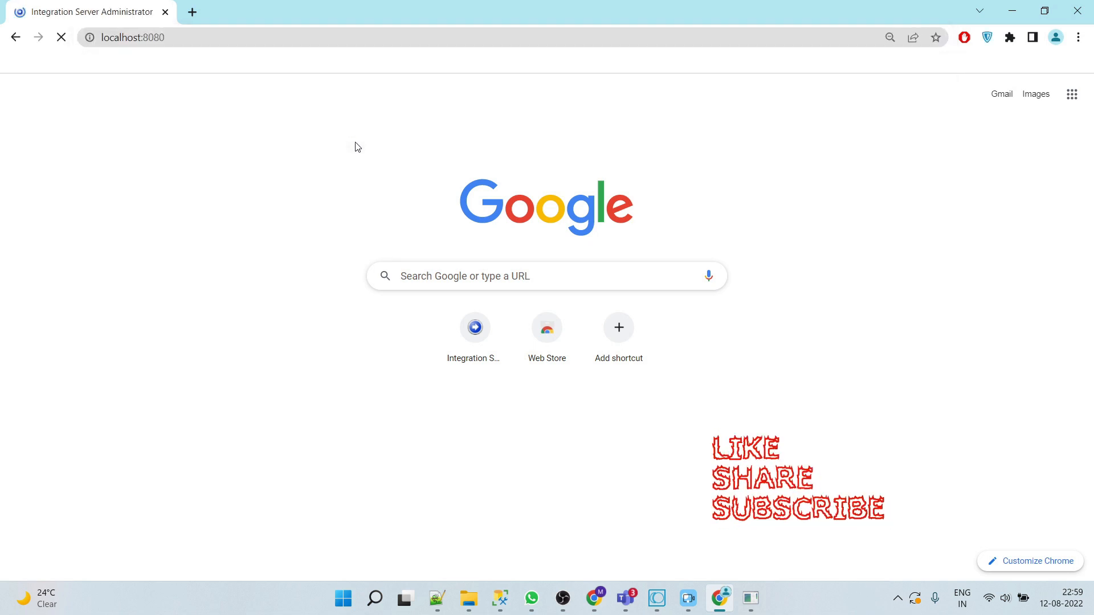
click(474, 327)
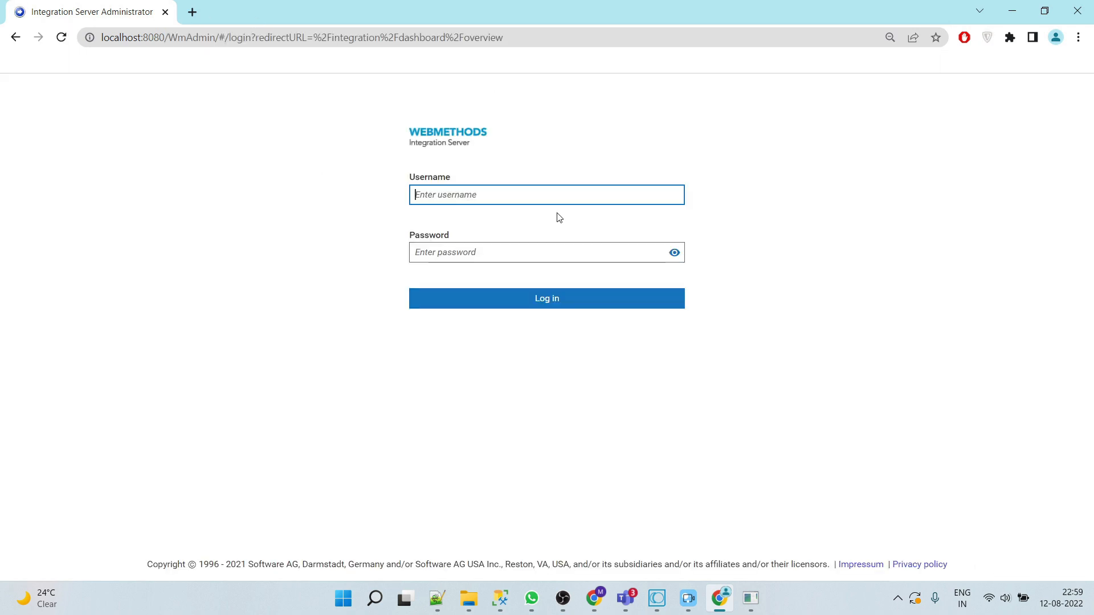
text(Administrator)
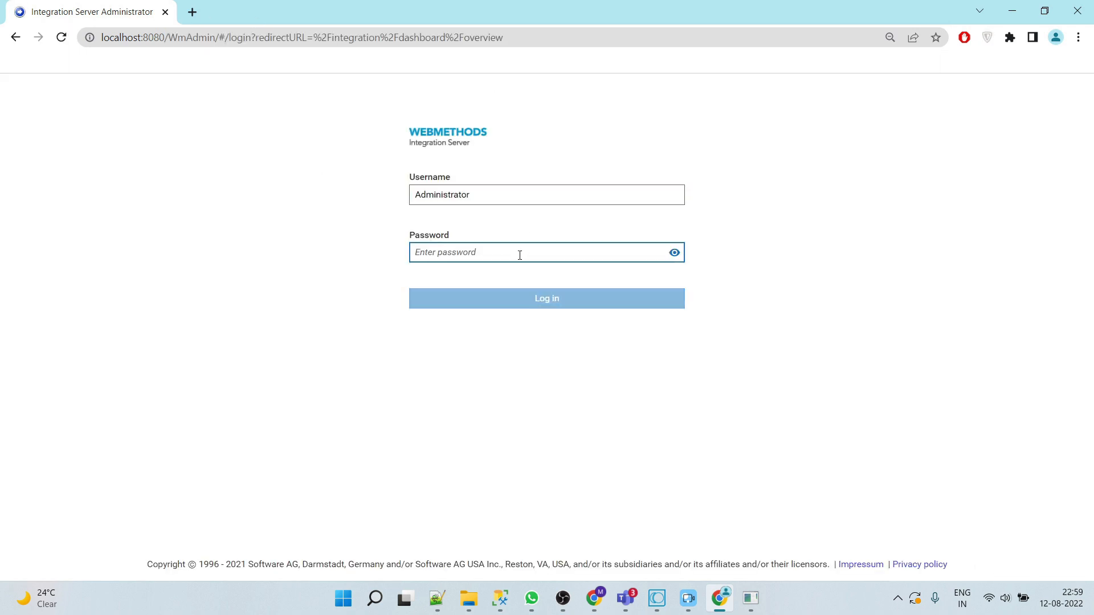
click(545, 298)
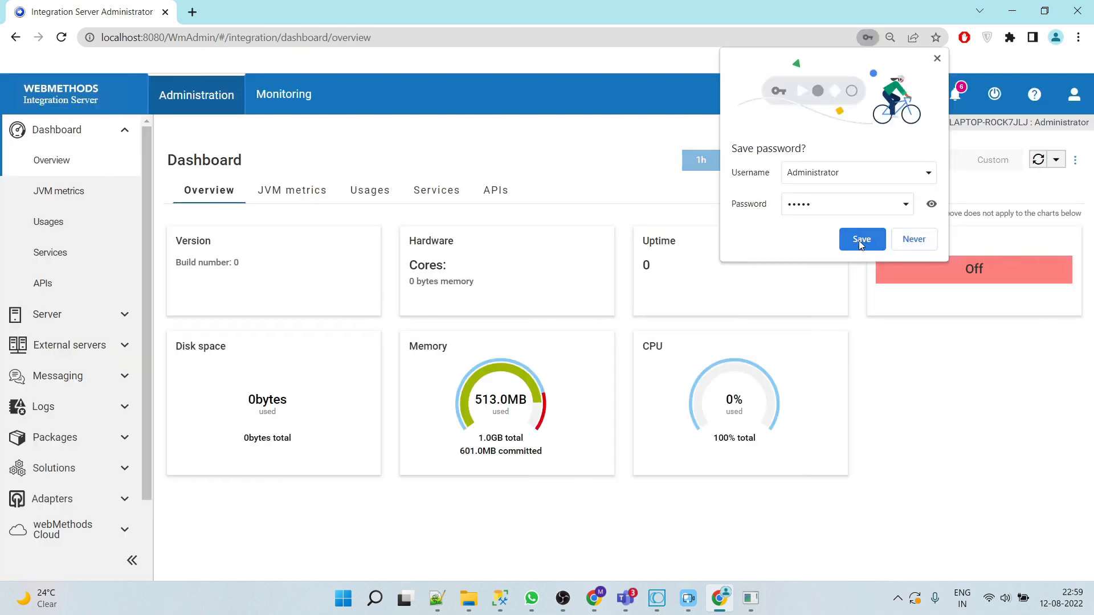
click(862, 240)
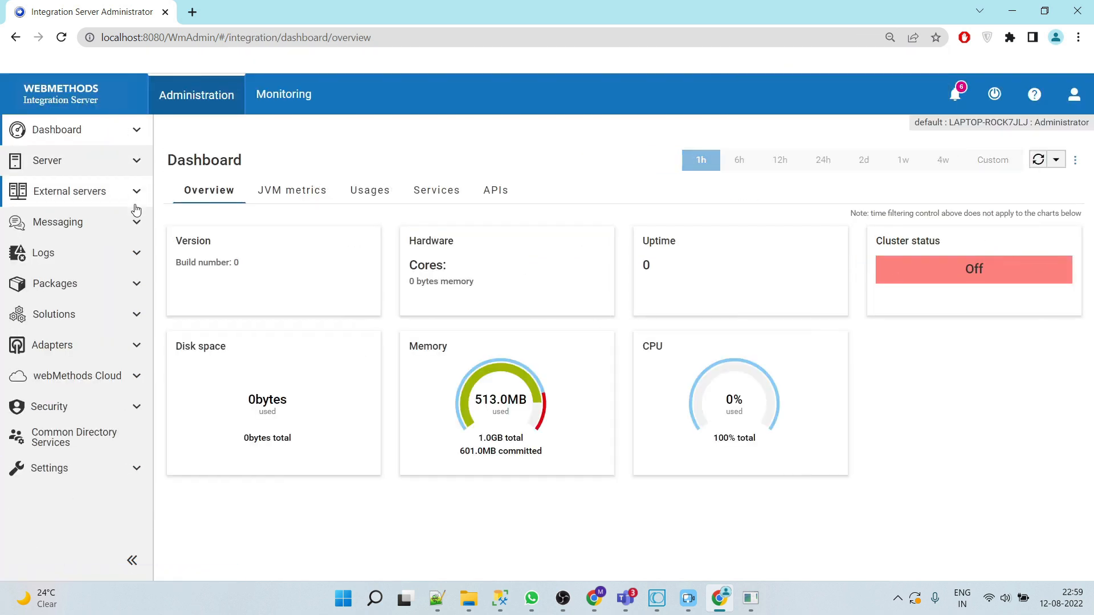
mouse_move(634, 217)
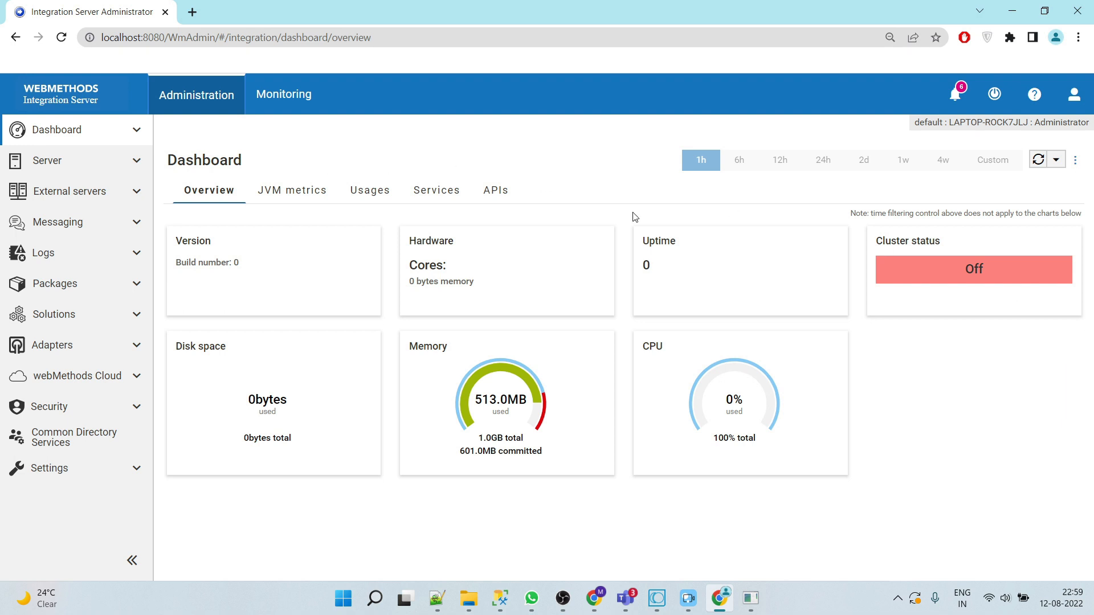
click(56, 130)
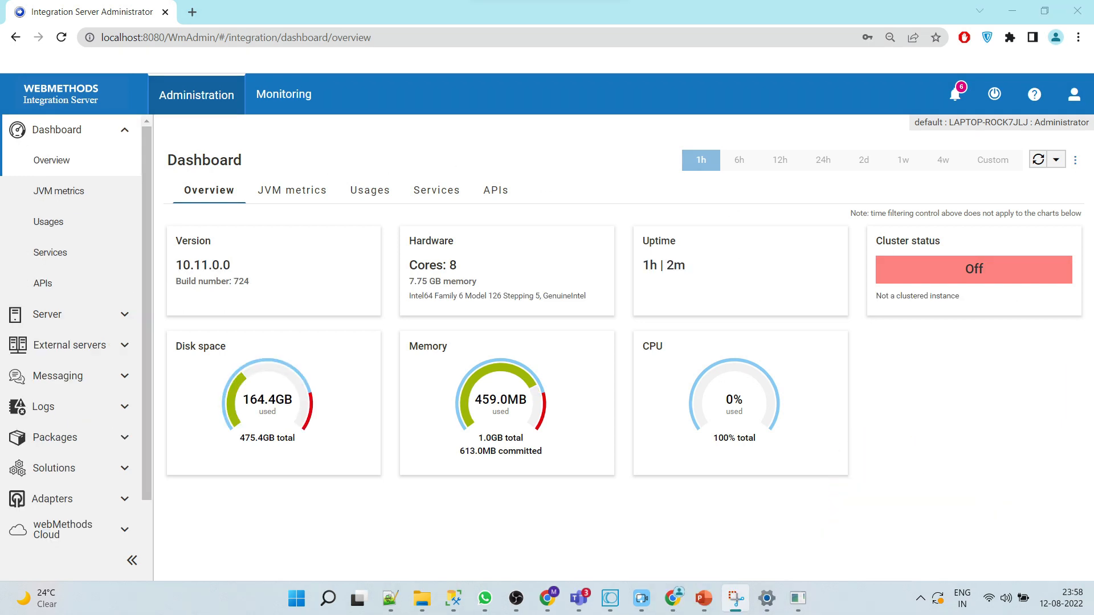